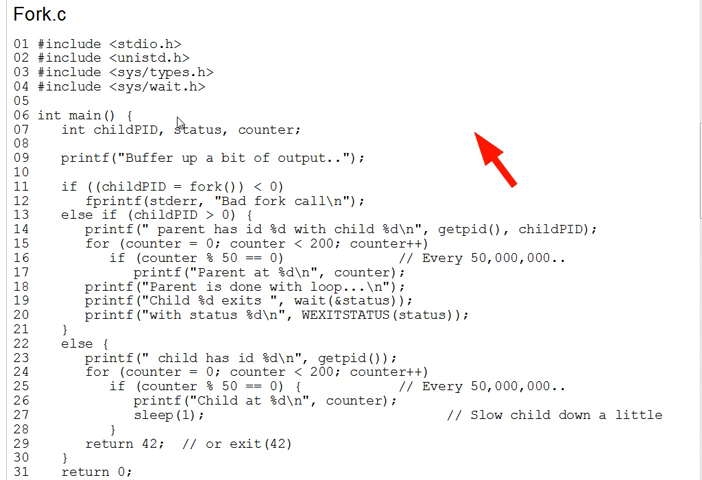
mouse_move(499, 158)
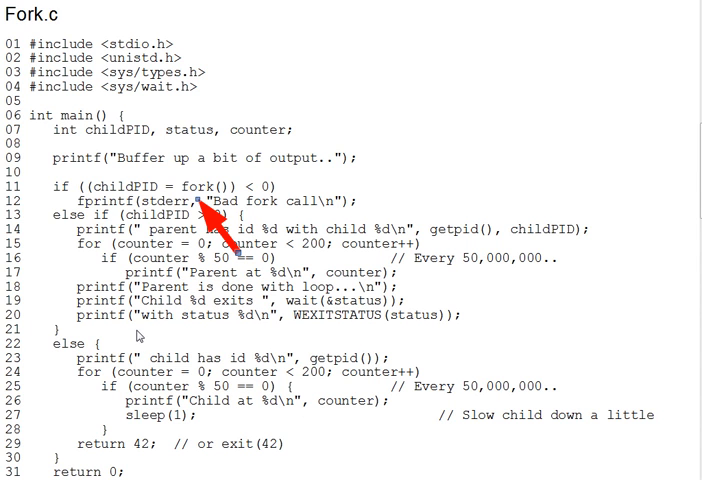
mouse_move(150, 210)
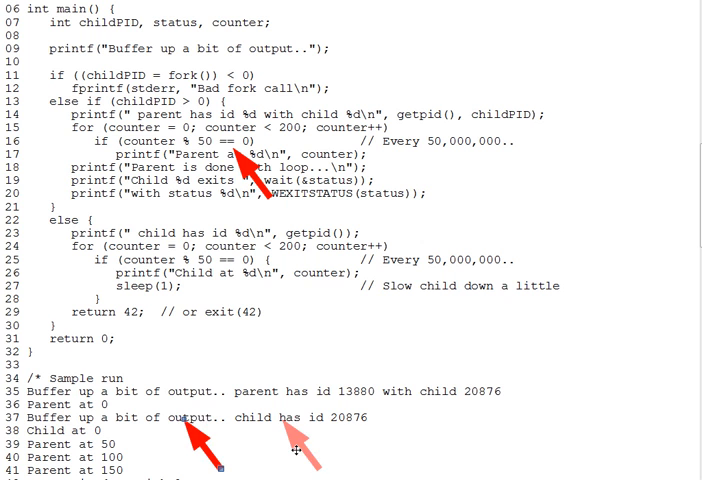
mouse_move(370, 455)
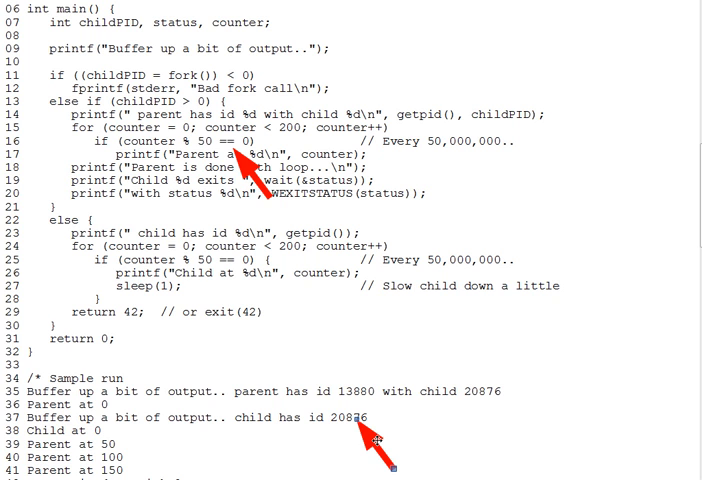
mouse_move(380, 455)
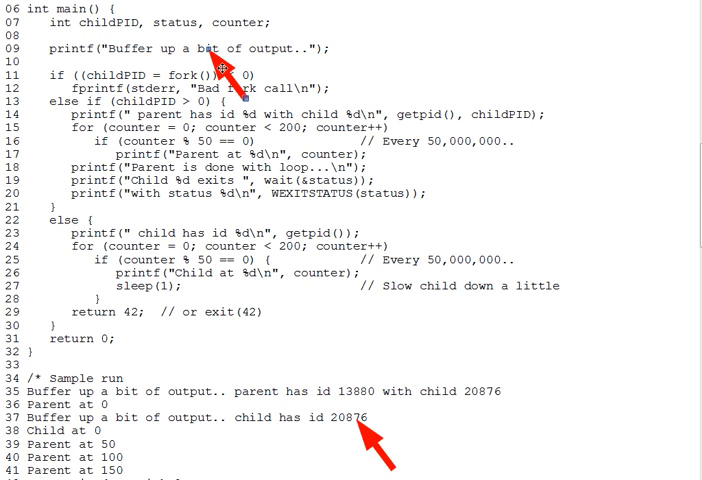
mouse_move(228, 208)
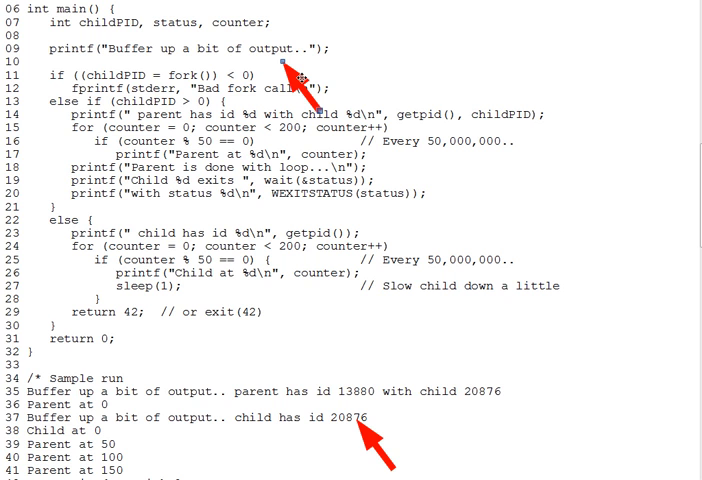
mouse_move(380, 56)
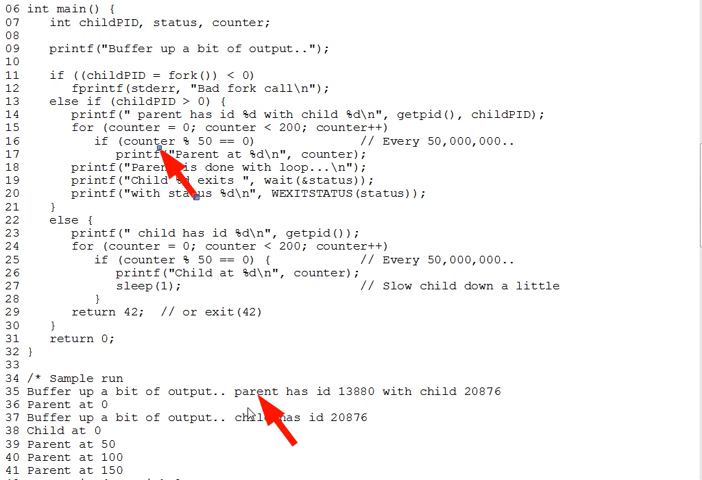
mouse_move(233, 303)
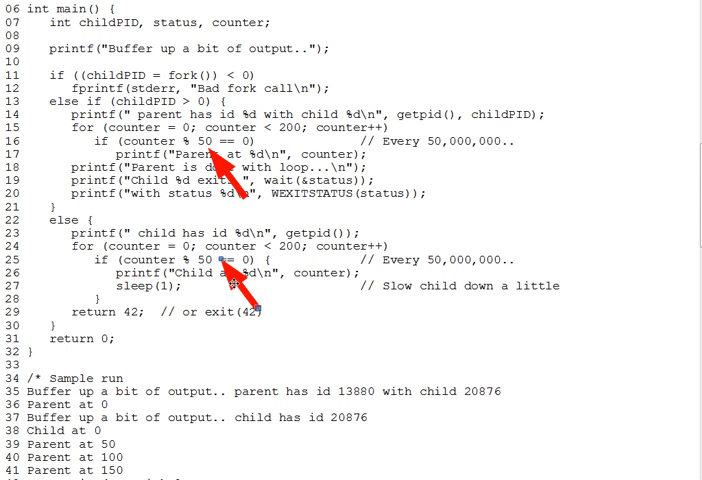
mouse_move(120, 468)
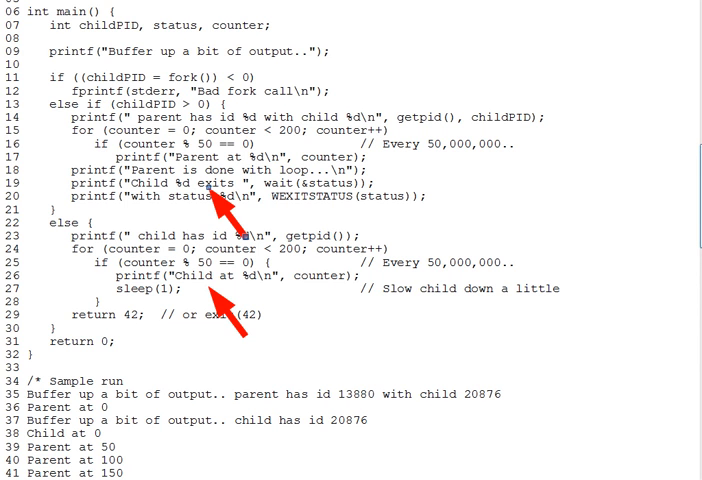
scroll(down, 3)
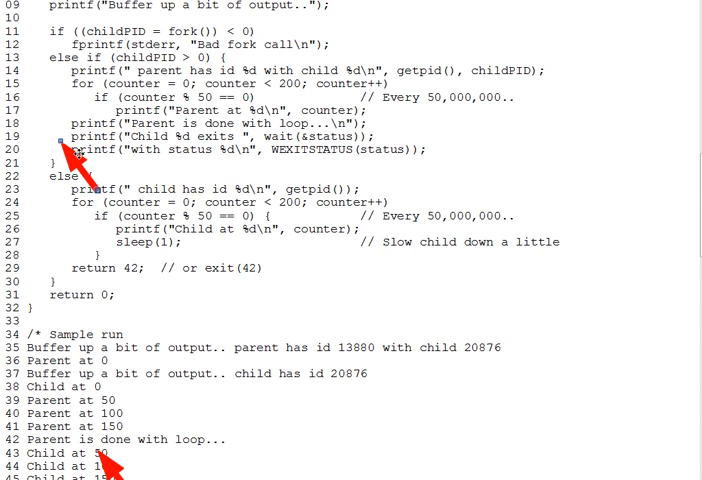
mouse_move(185, 150)
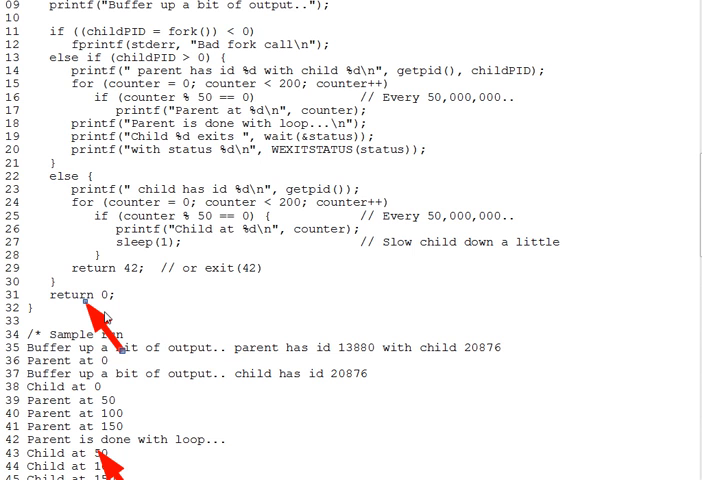
mouse_move(180, 328)
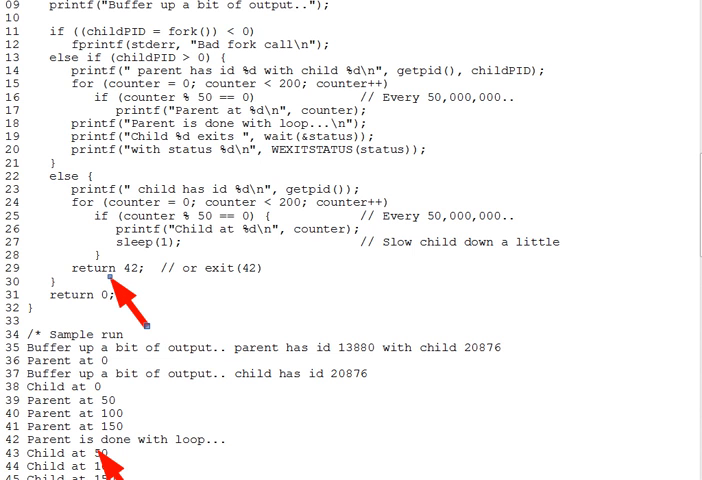
mouse_move(386, 367)
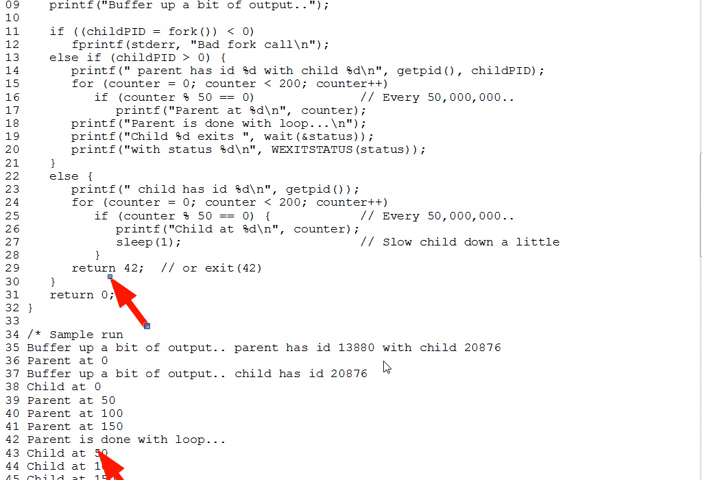
mouse_move(377, 370)
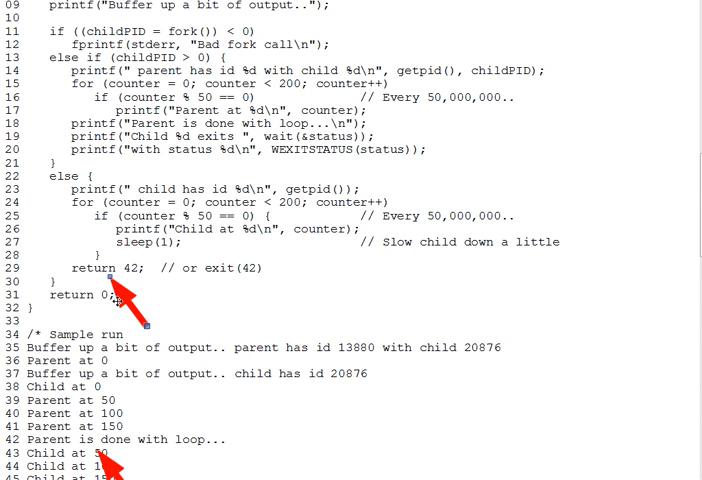
mouse_move(300, 140)
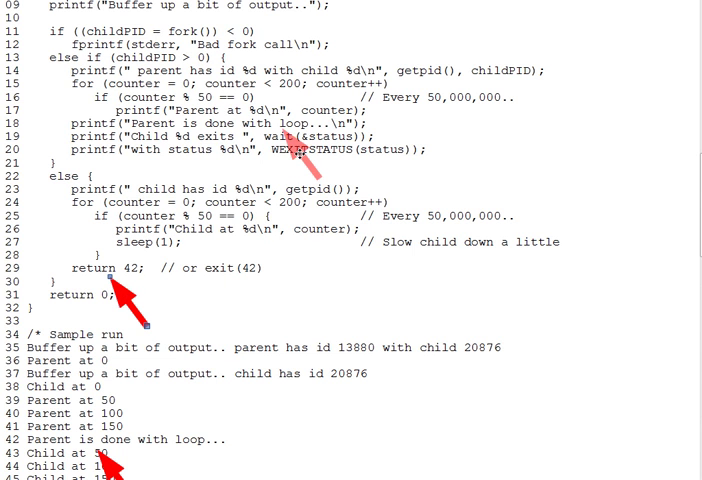